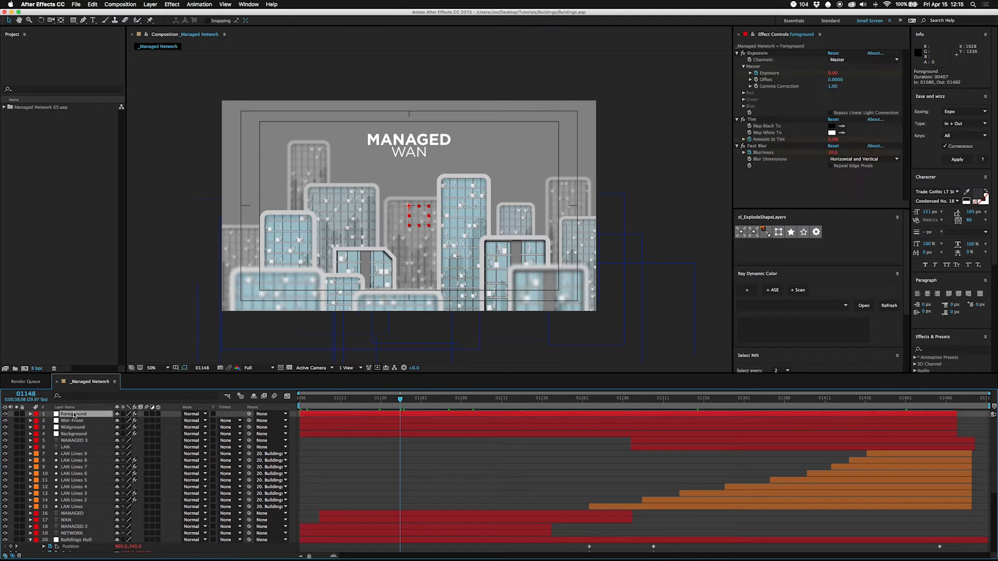
Review the Mid-Front and Midground control layers, then collapse Building 07's Exposure and Tint settings
{"action": "left_click", "coordinate": [72, 421]}
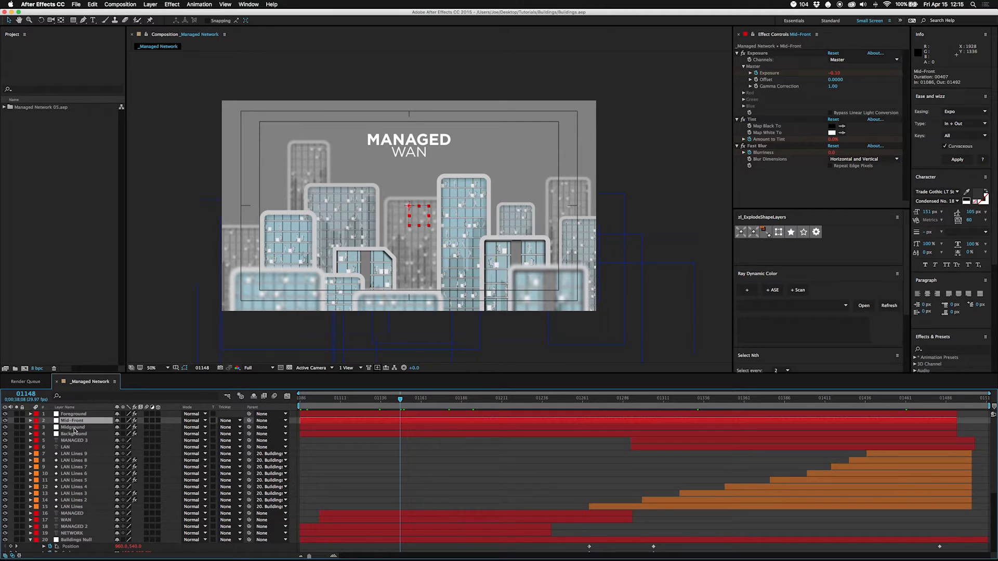
{"action": "left_click", "coordinate": [73, 414]}
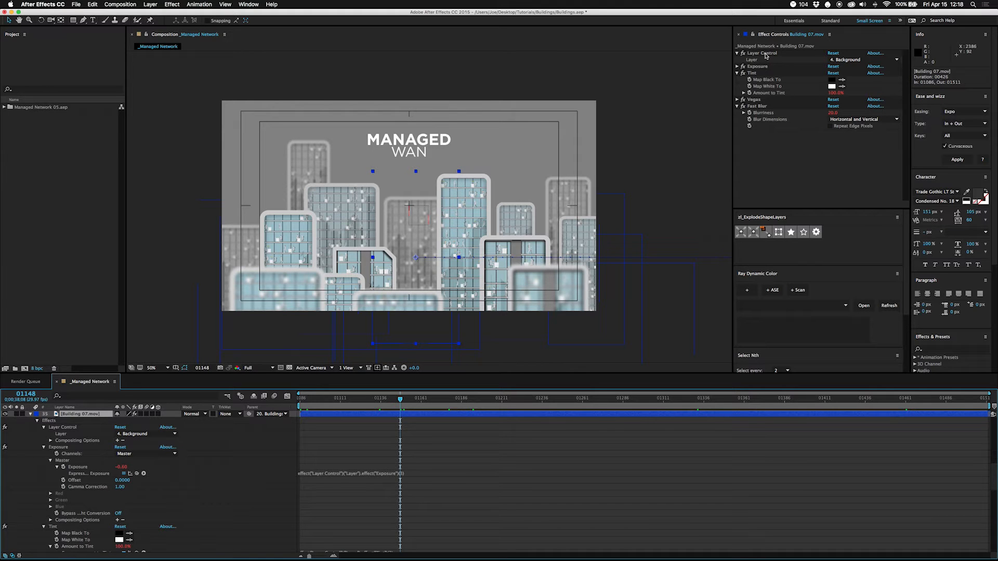
{"action": "mouse_move", "coordinate": [94, 421]}
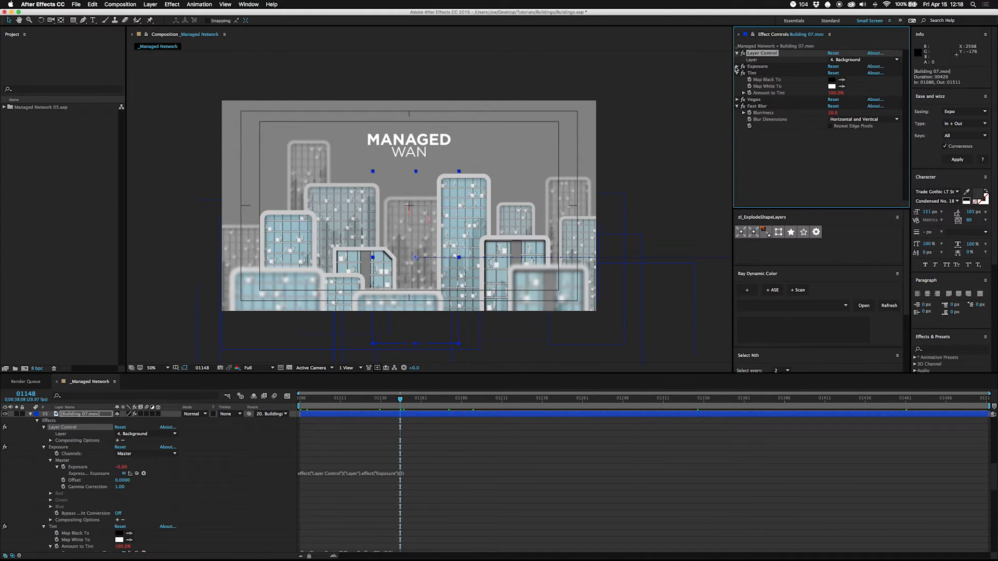
{"action": "left_click", "coordinate": [737, 67]}
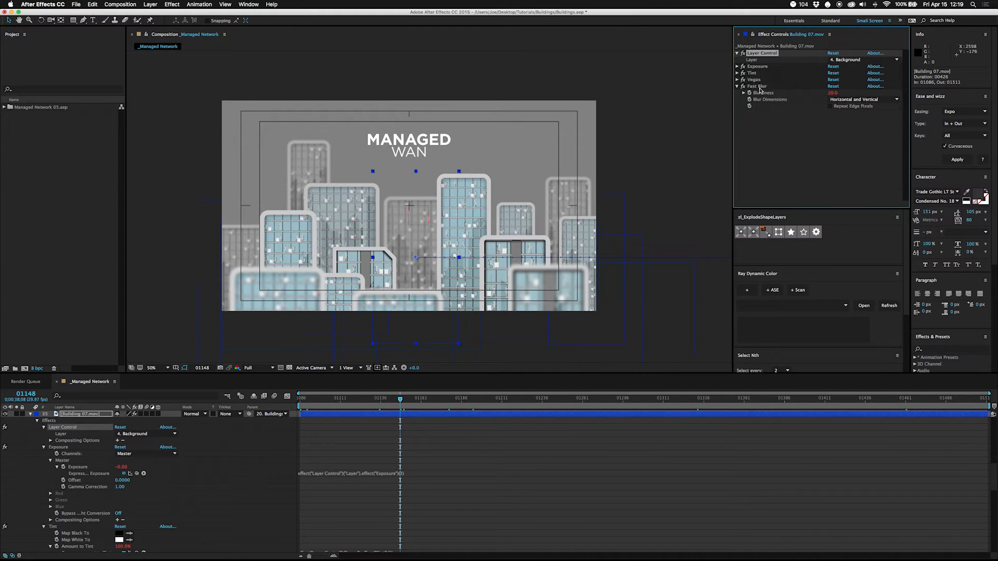
{"action": "left_click", "coordinate": [758, 87]}
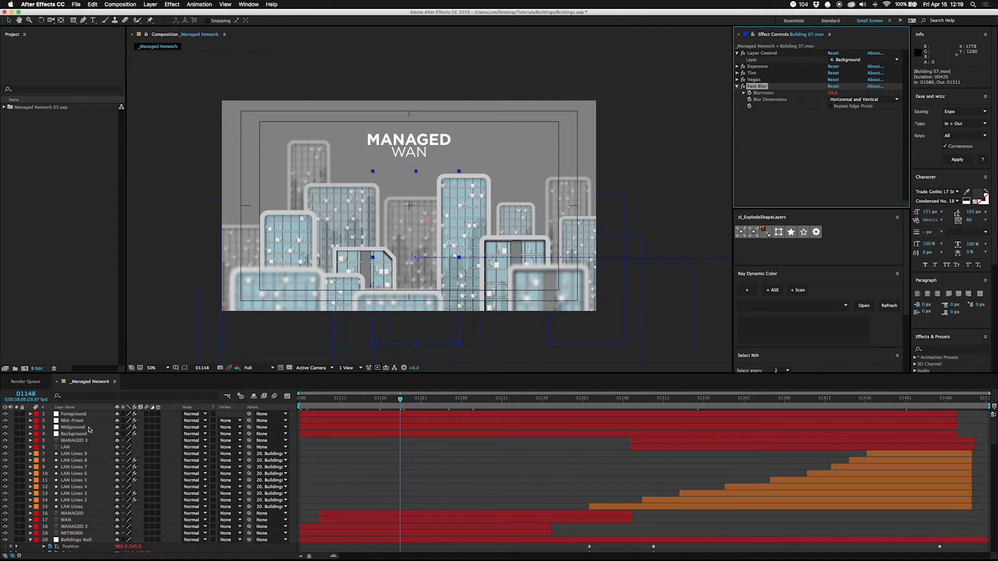
Select the Foreground layer to show its Exposure, Tint and Fast Blur effects
{"action": "left_click", "coordinate": [73, 414]}
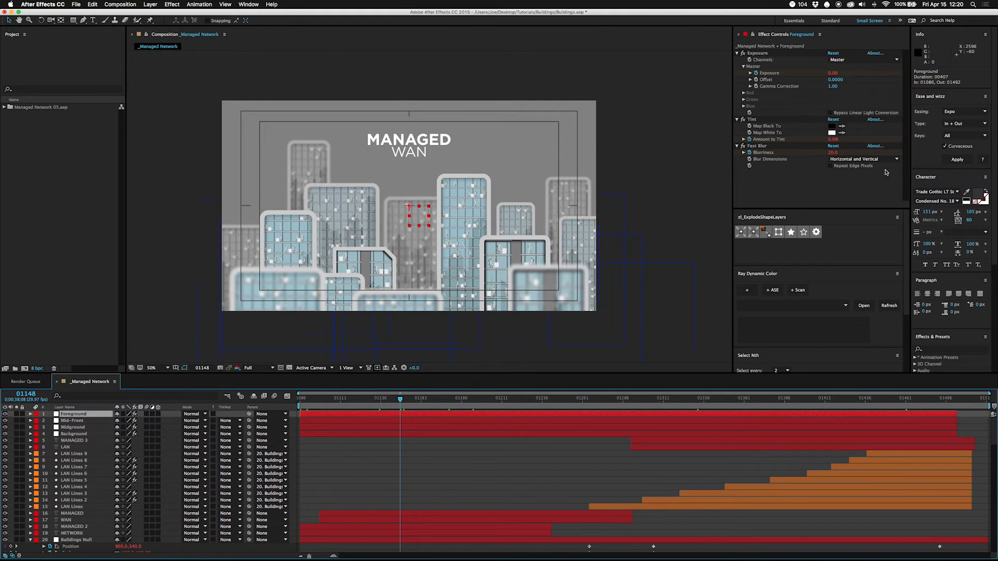
{"action": "scroll", "scroll_direction": "down", "scroll_amount": 3}
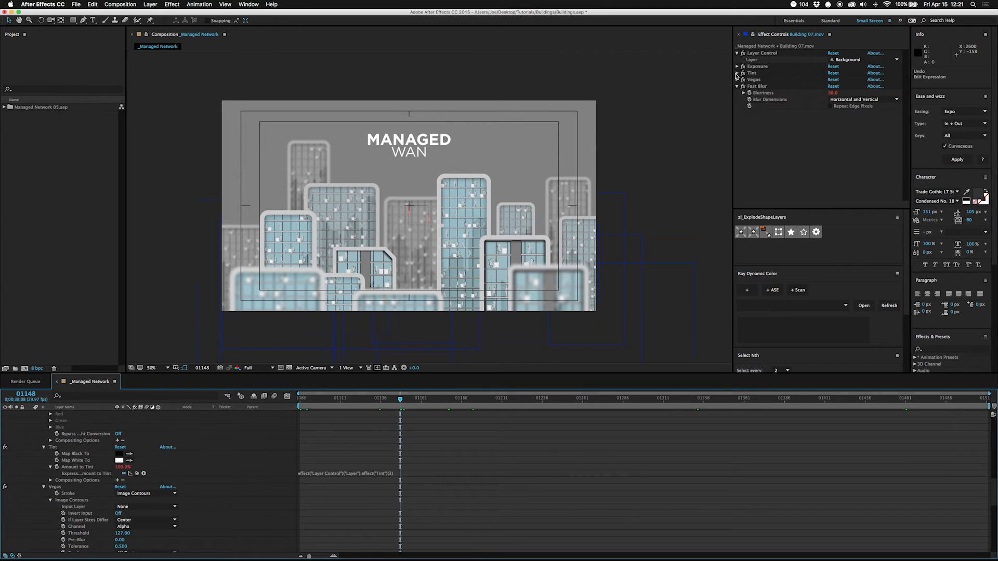
Expression-link Building 07's Amount to Tint to the Layer Control's chosen layer's Tint
{"action": "left_click", "coordinate": [736, 73]}
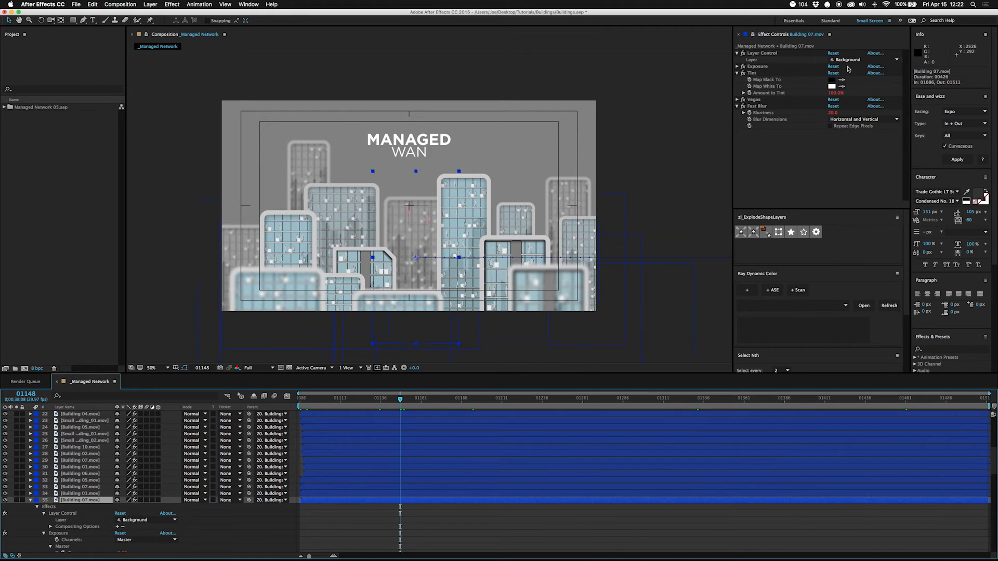
Set Building 07's Layer Control to 3. Midground
{"action": "left_click", "coordinate": [862, 59]}
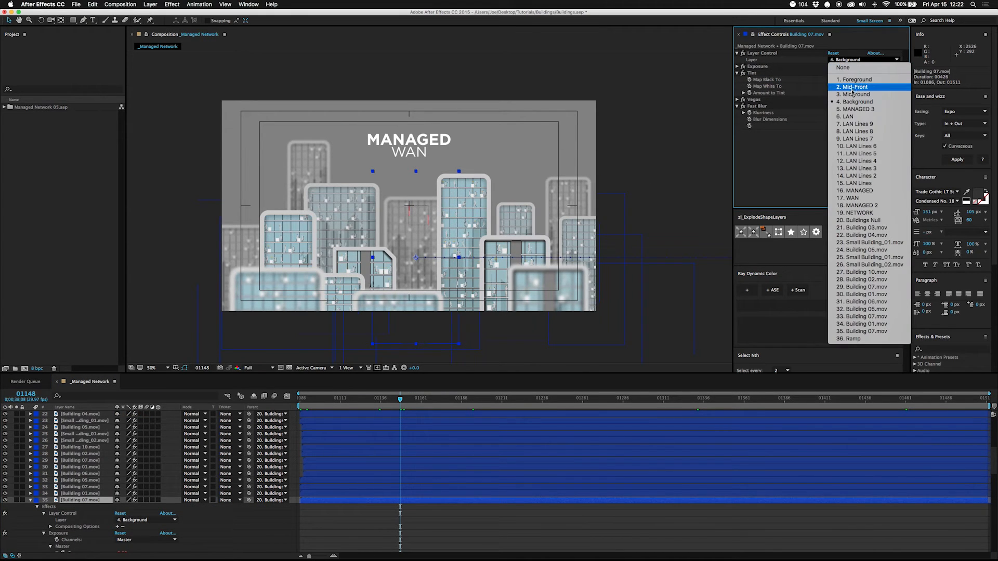
{"action": "left_click", "coordinate": [855, 94]}
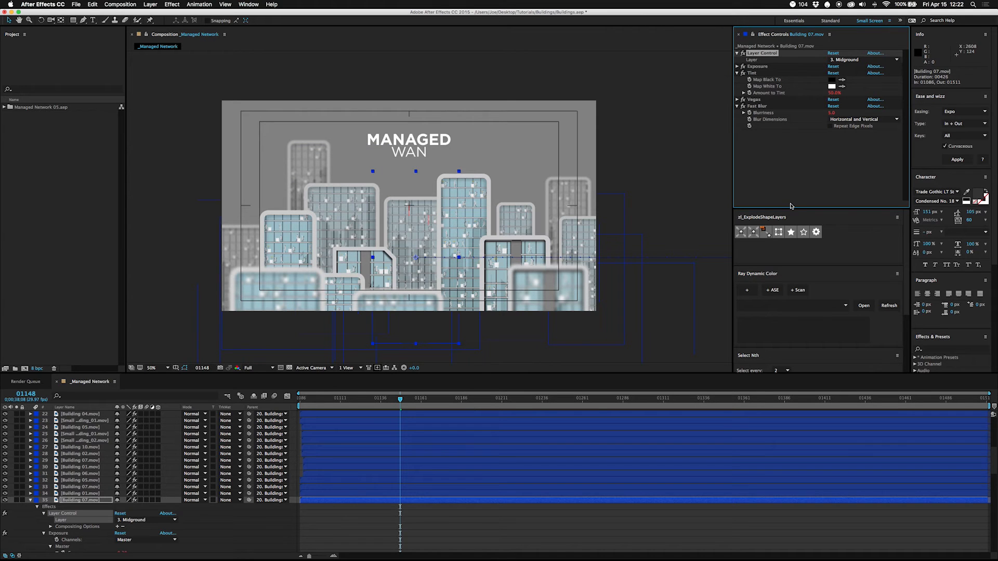
{"action": "mouse_move", "coordinate": [380, 260]}
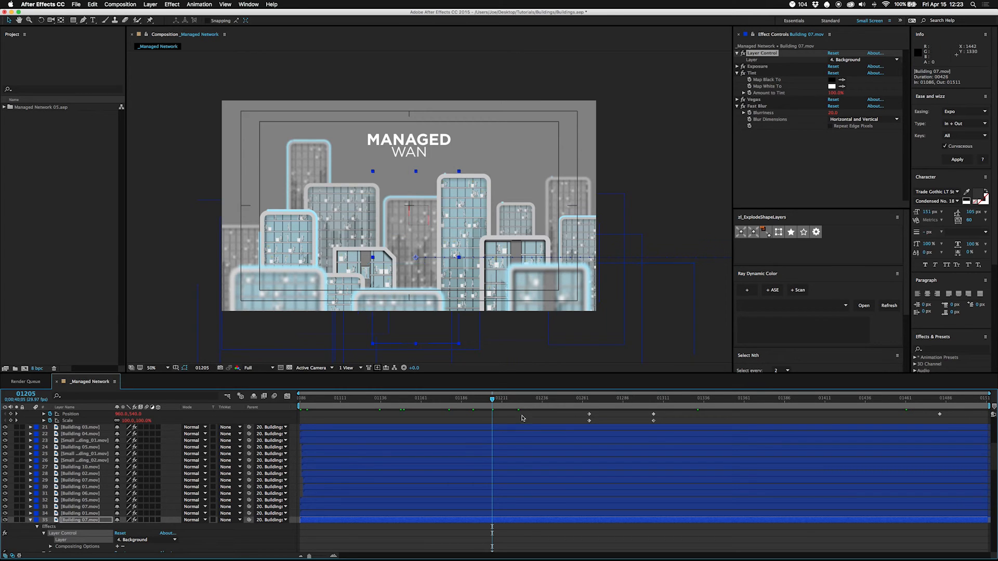
{"action": "mouse_move", "coordinate": [491, 401]}
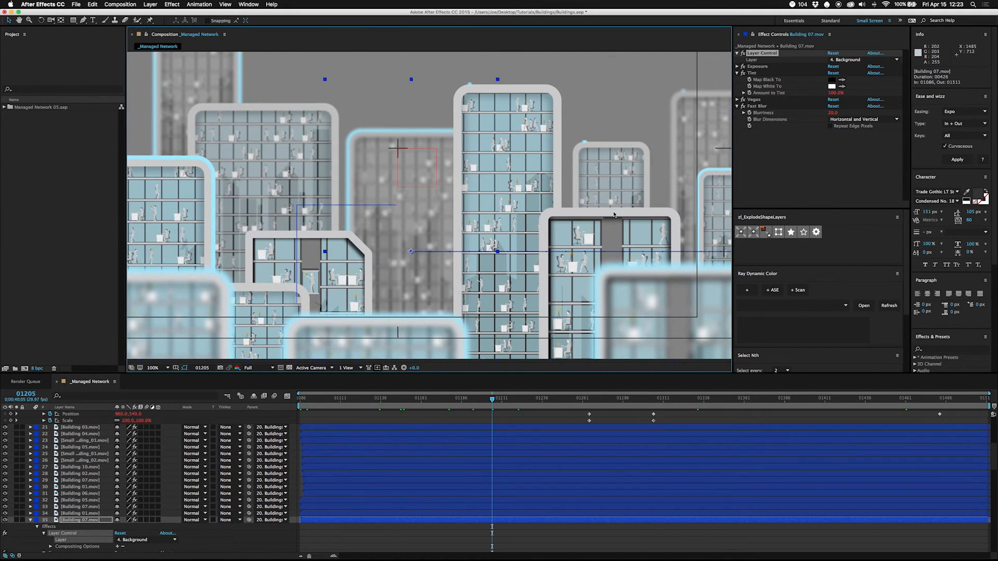
Set Building 07's Layer Control back to 4. Background
{"action": "left_click", "coordinate": [153, 367]}
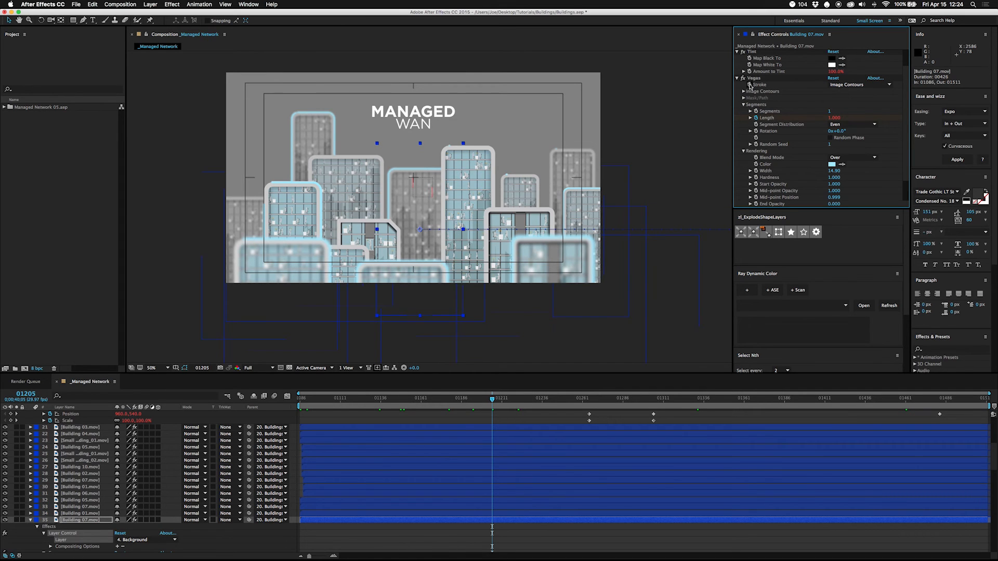
{"action": "mouse_move", "coordinate": [697, 152]}
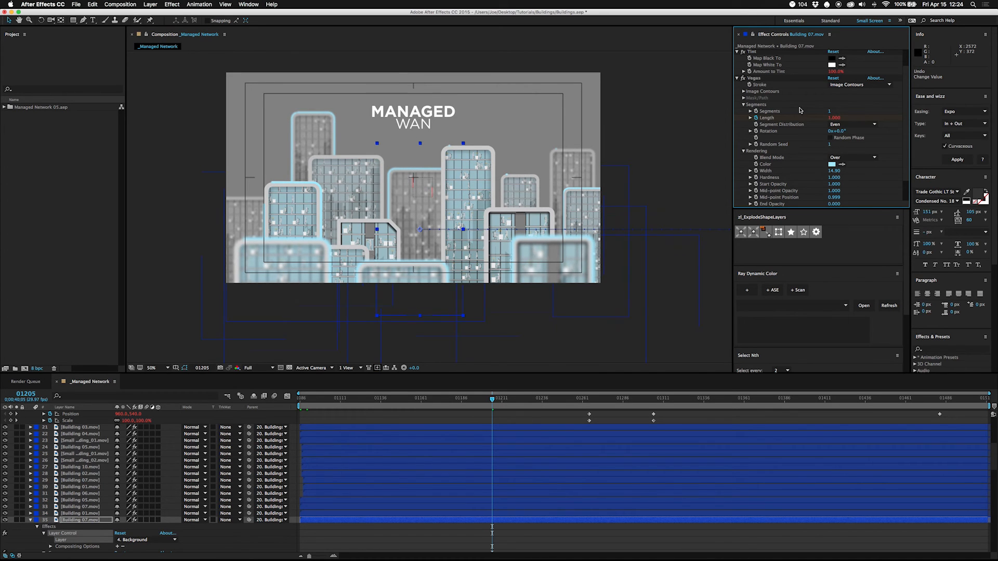
Scrub the Vegas Segments Rotation and bring up the Stroke source choices
{"action": "scroll", "scroll_direction": "down", "scroll_amount": 3}
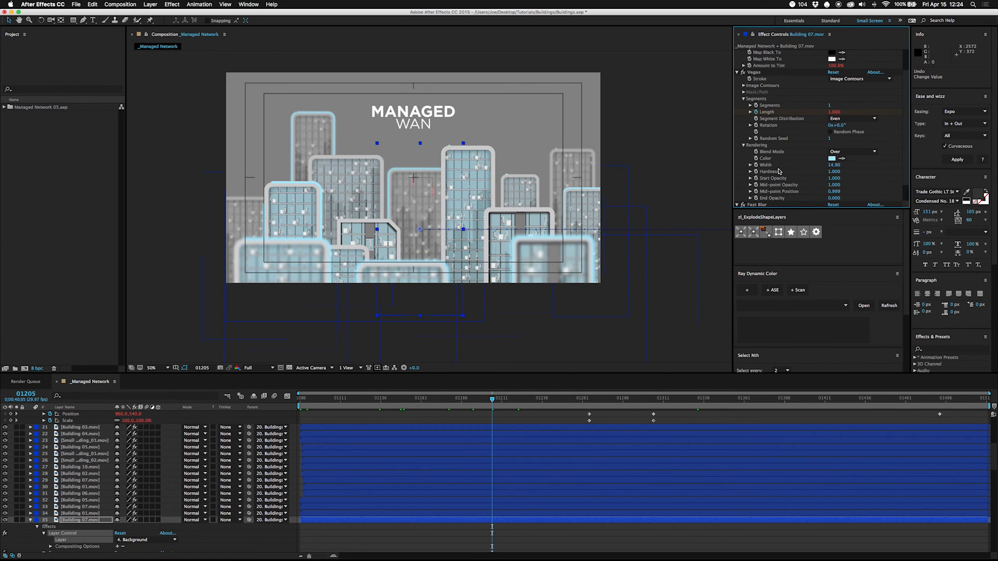
{"action": "left_click_drag", "start_coordinate": [833, 112], "coordinate": [815, 112]}
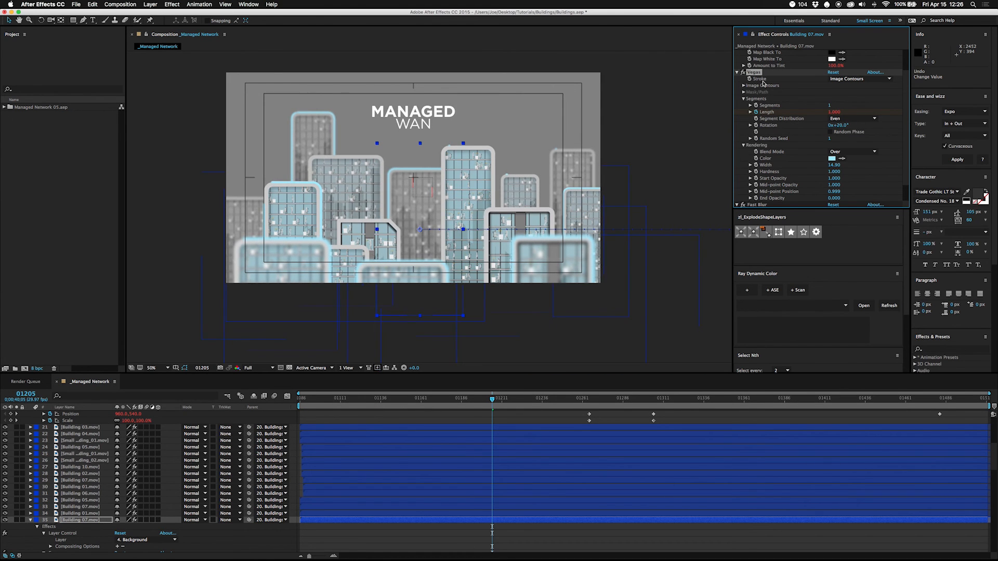
{"action": "left_click", "coordinate": [862, 78]}
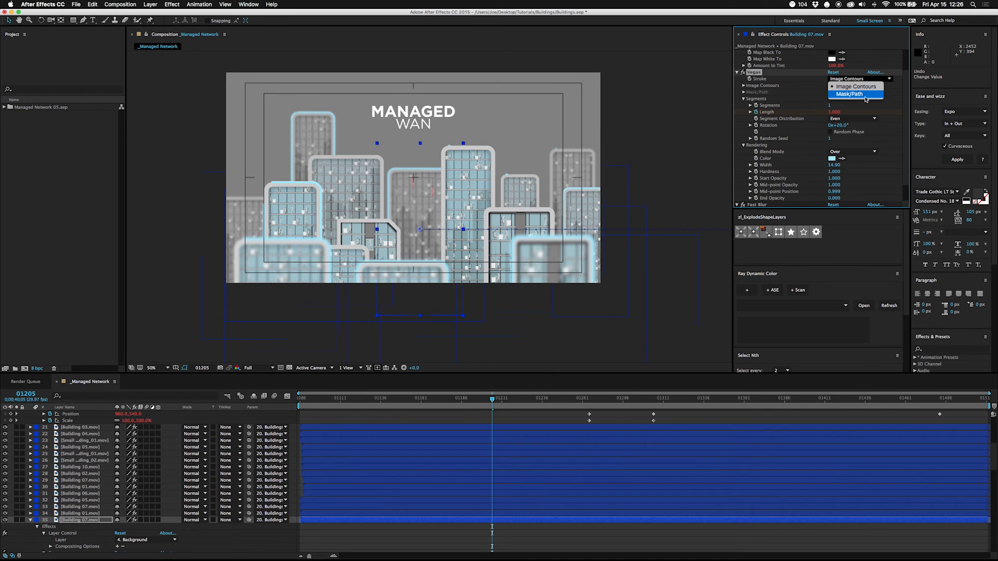